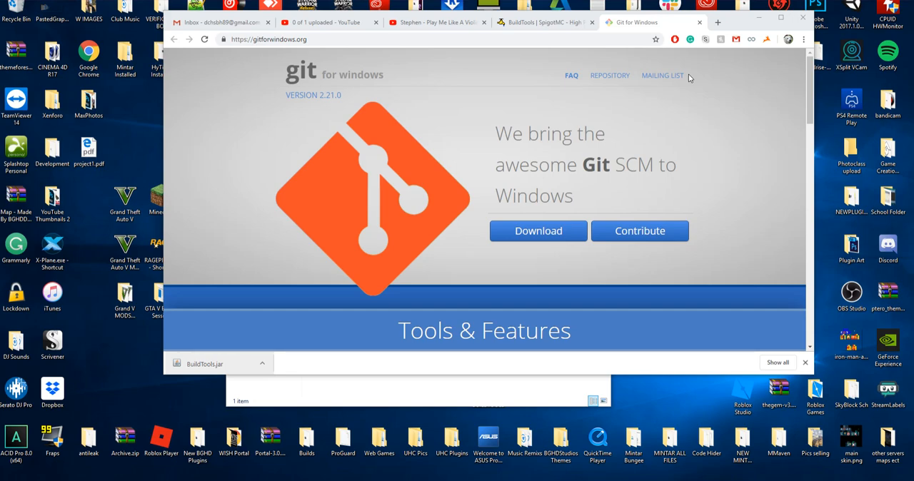
mouse_move(698, 81)
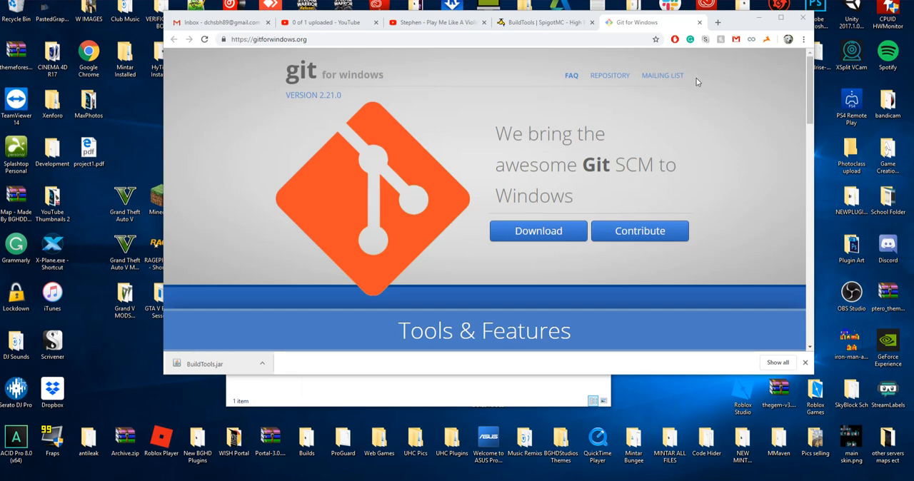
mouse_move(670, 121)
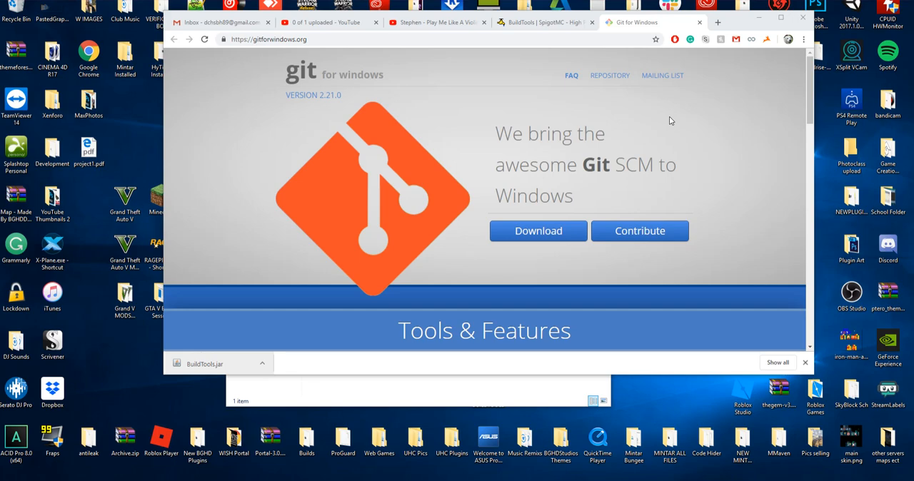
mouse_move(421, 79)
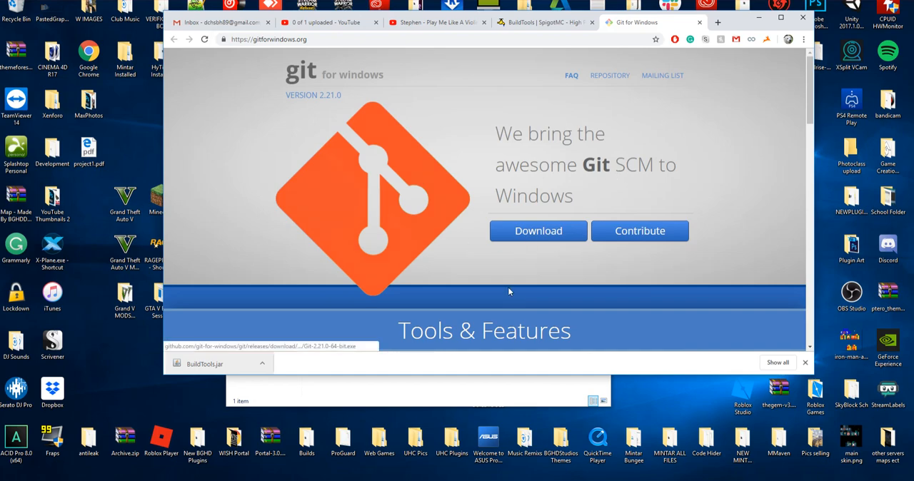
mouse_move(562, 248)
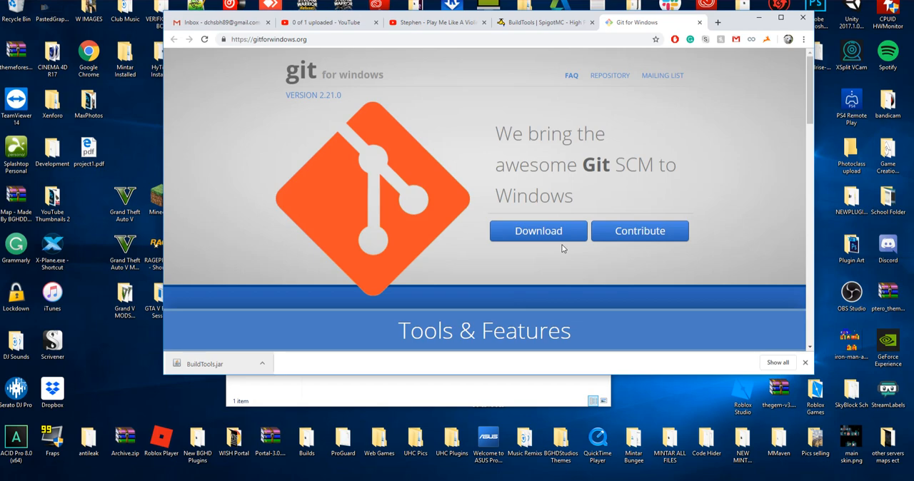
Switch back to the BuildTools | SpigotMC wiki tab
left_click(545, 22)
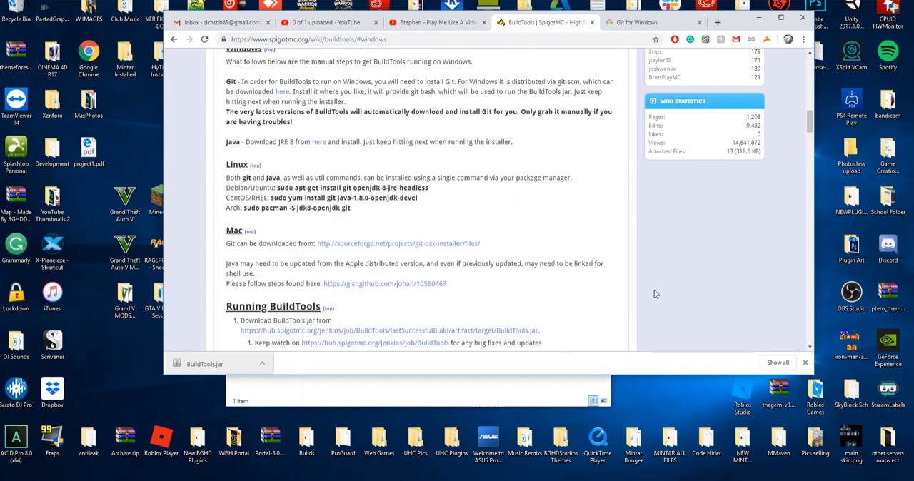
Scroll to the Running BuildTools section and bring up the desktop BUILDTOOLS folder
scroll("down", 3)
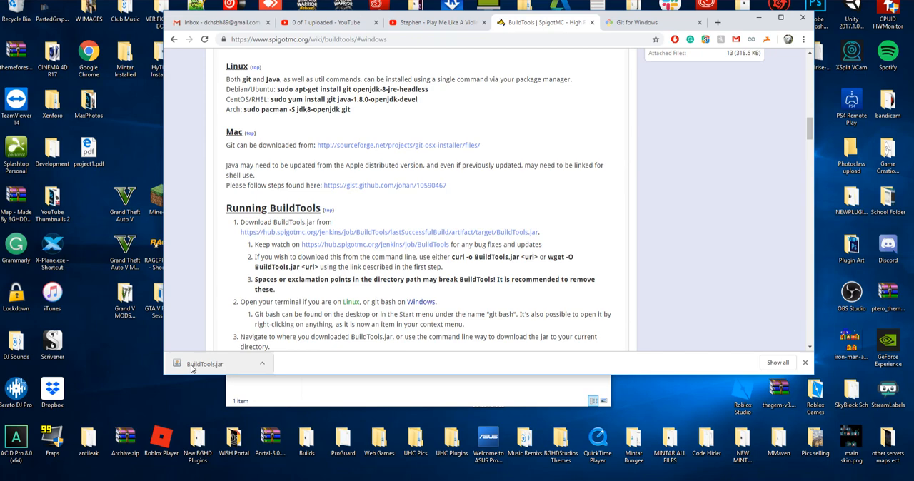
mouse_move(228, 369)
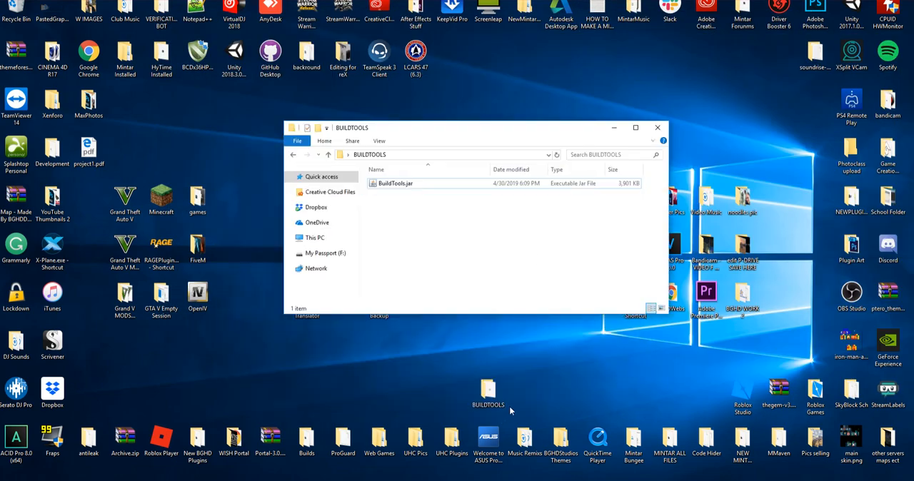
left_click(396, 184)
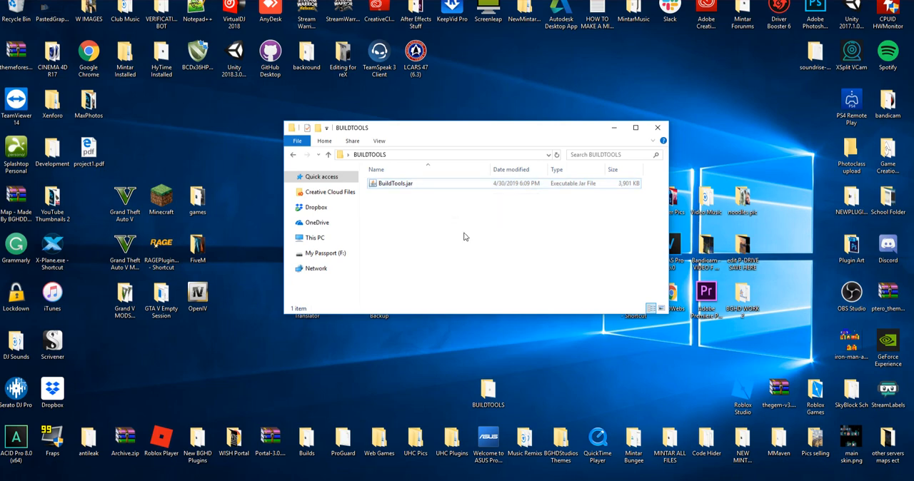
Launch Git Bash Here from the BUILDTOOLS folder's right-click menu
right_click(464, 236)
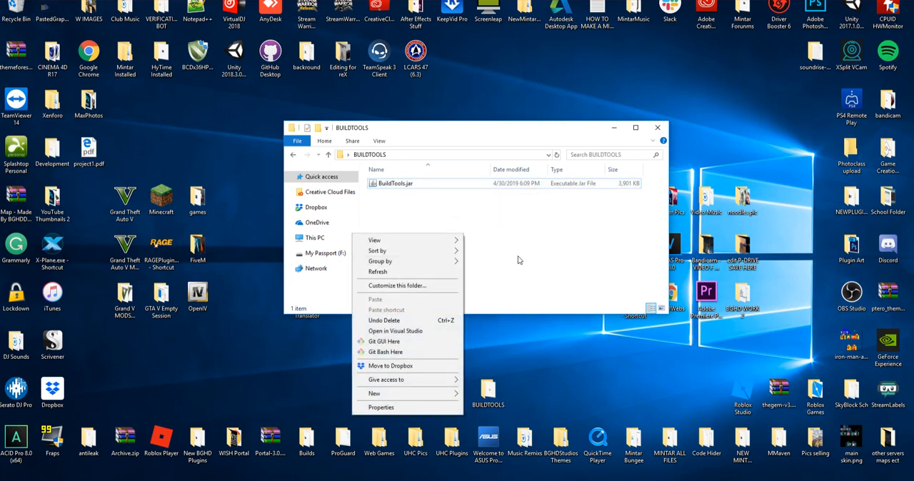
mouse_move(425, 352)
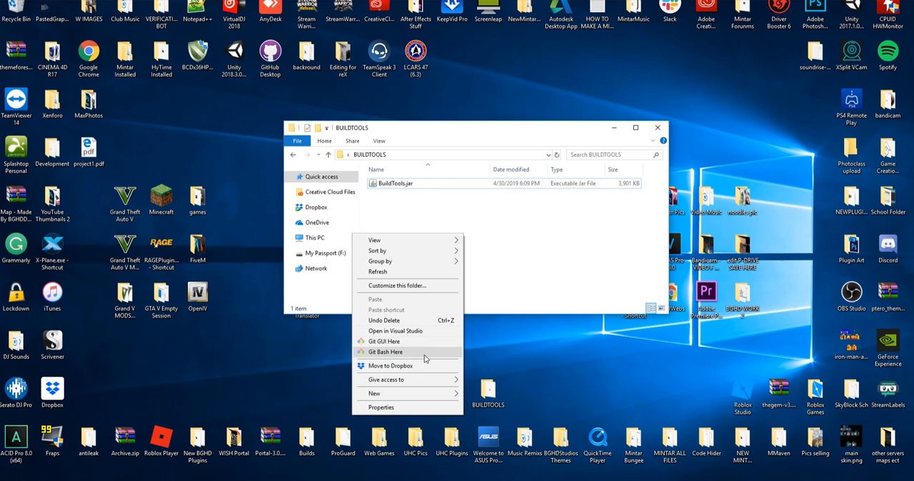
mouse_move(427, 354)
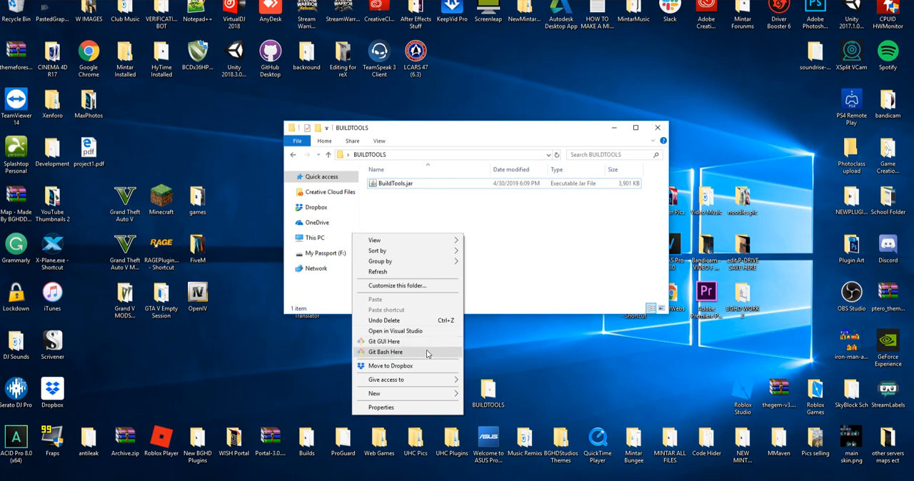
left_click(383, 352)
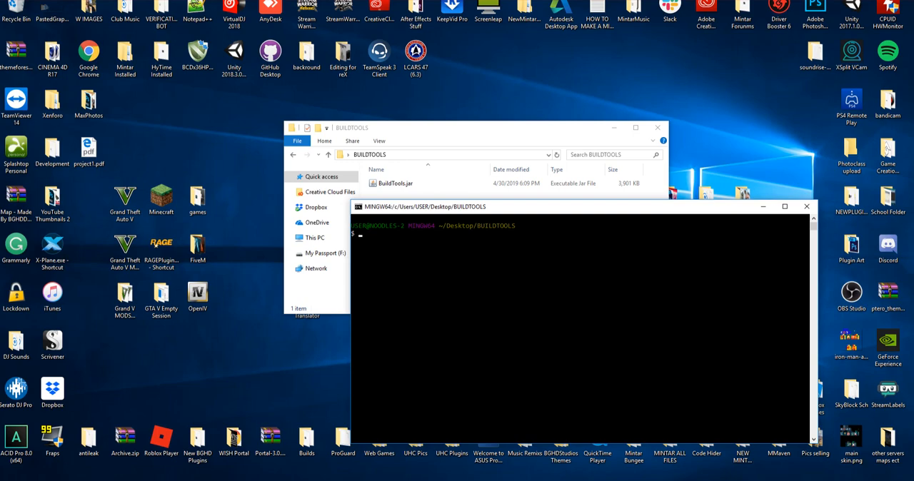
Type java -jar BuildTools.jar --rev latest, rewriting the revision value along the way
type("java")
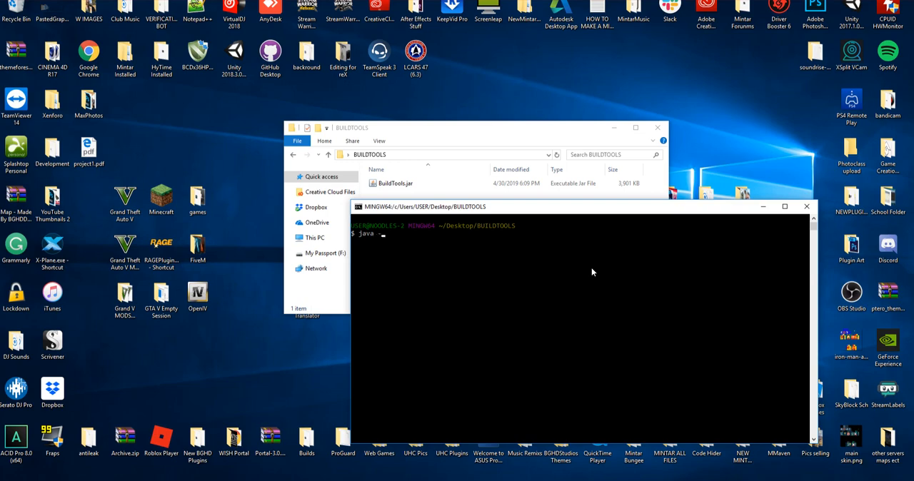
type("-jar Bui")
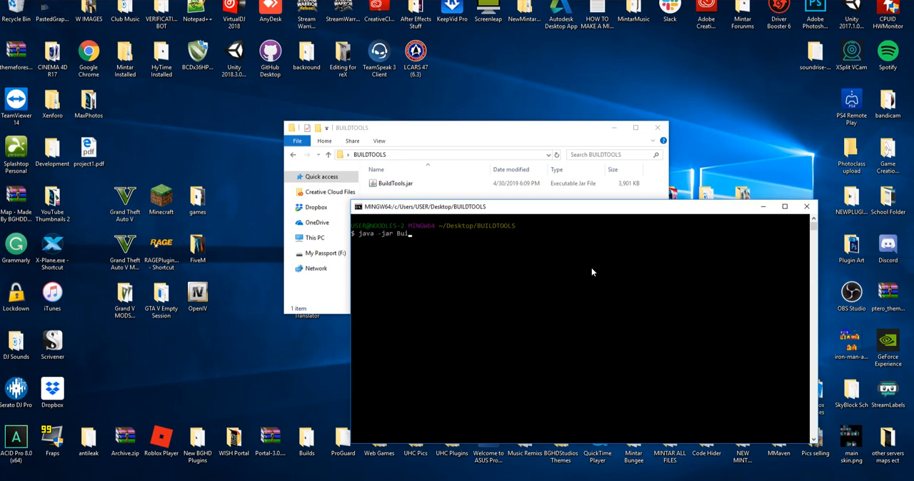
type("ldTools.j")
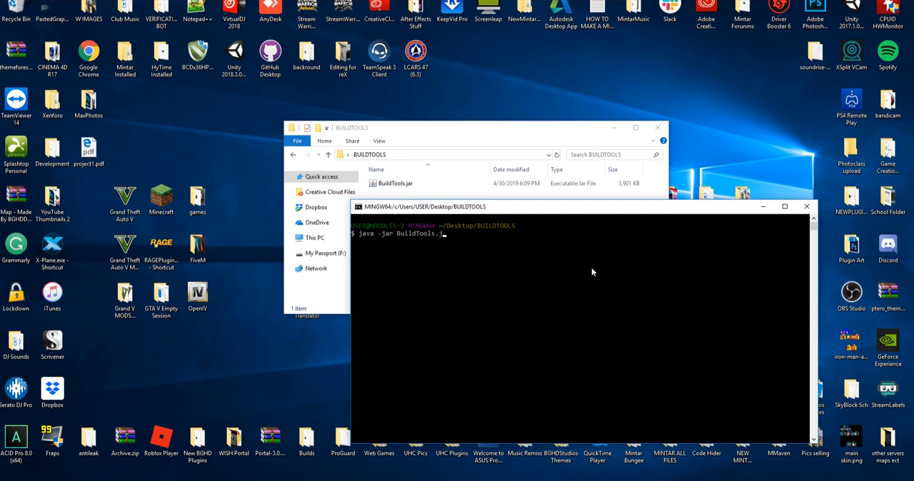
type("--re")
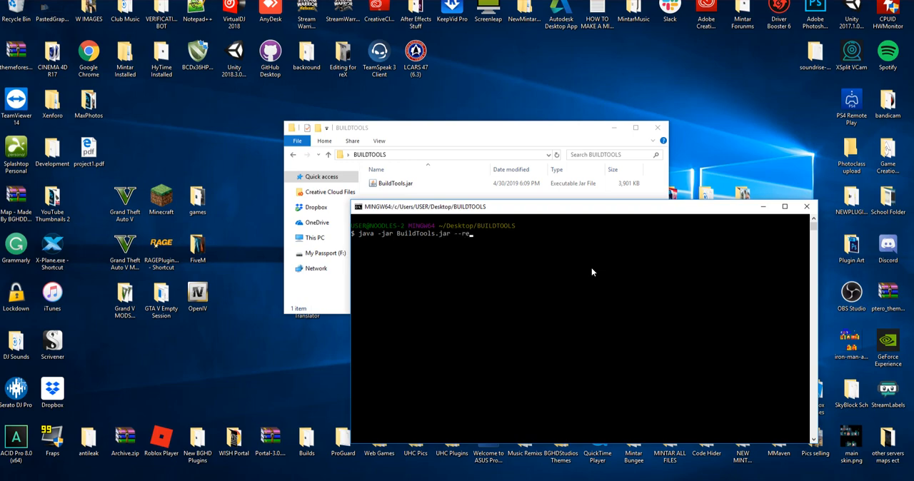
type("v")
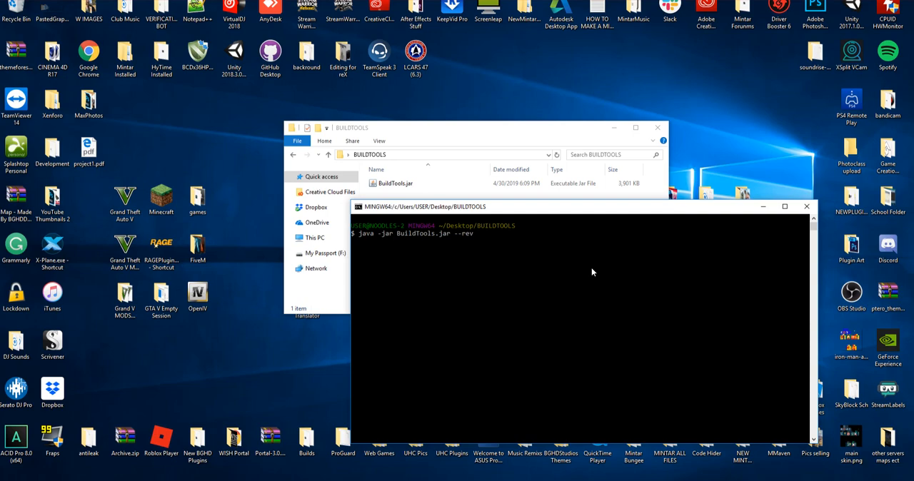
type("lat")
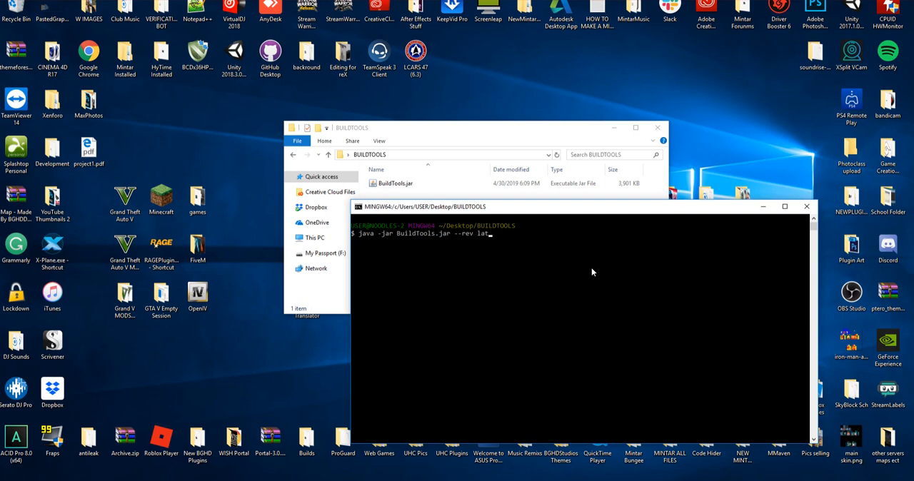
key("Backspace")
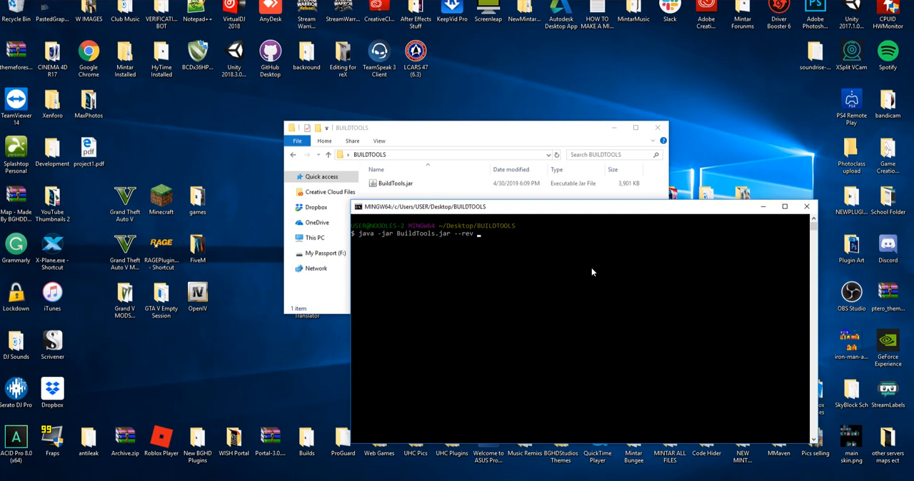
type("1.")
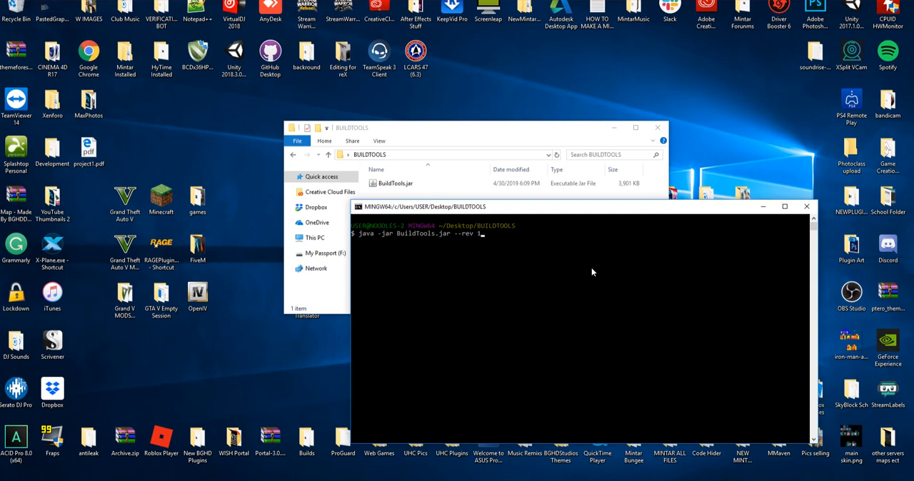
type(".13")
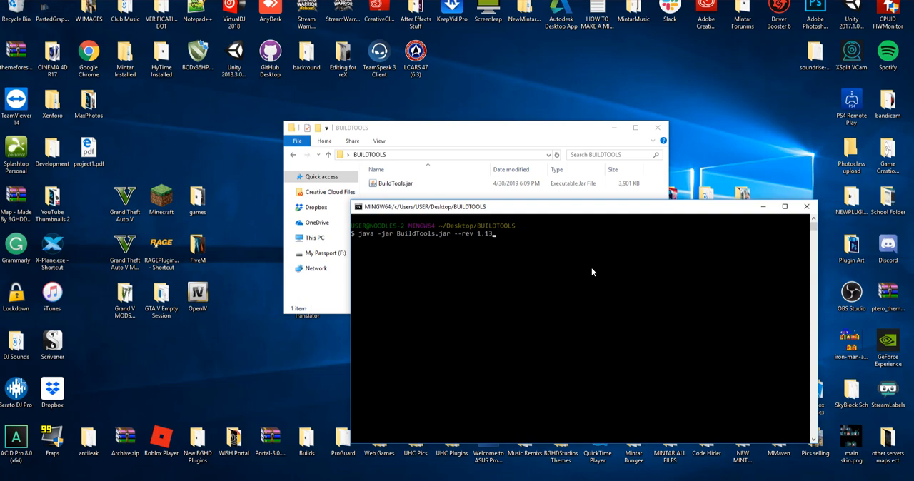
key("BackSpace")
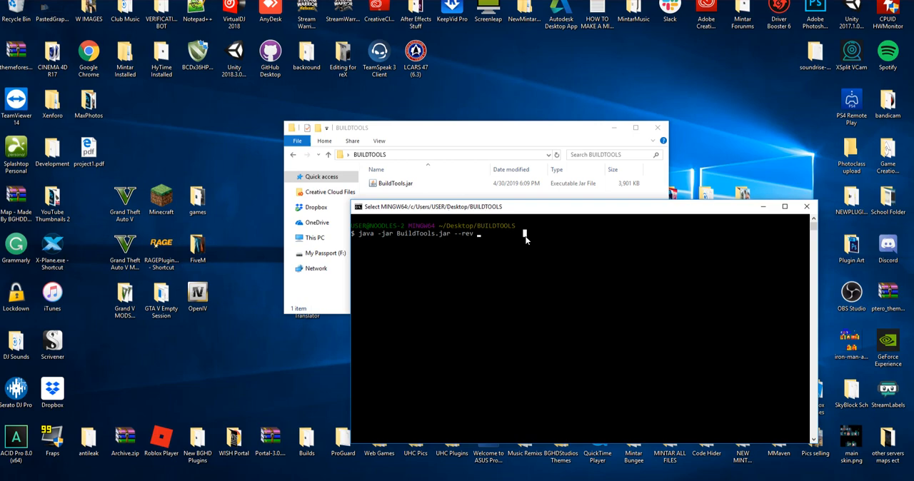
type("1.8.8")
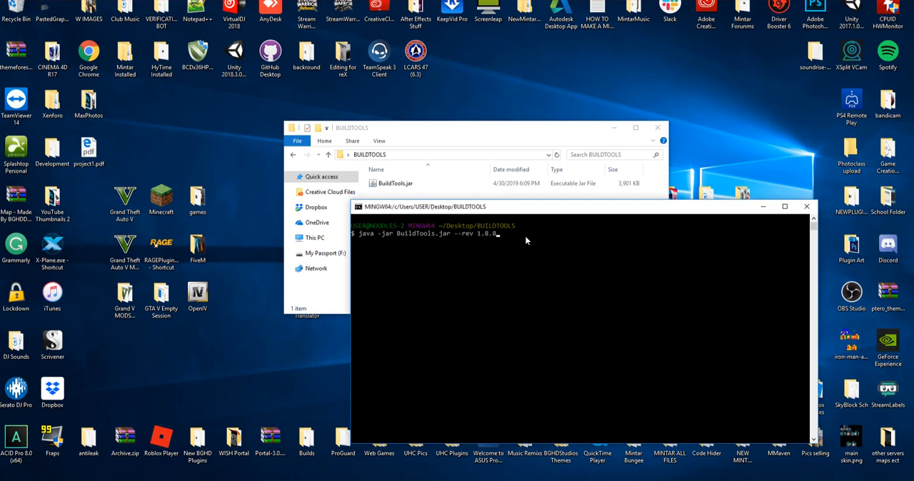
key("BackSpace")
type("latest")
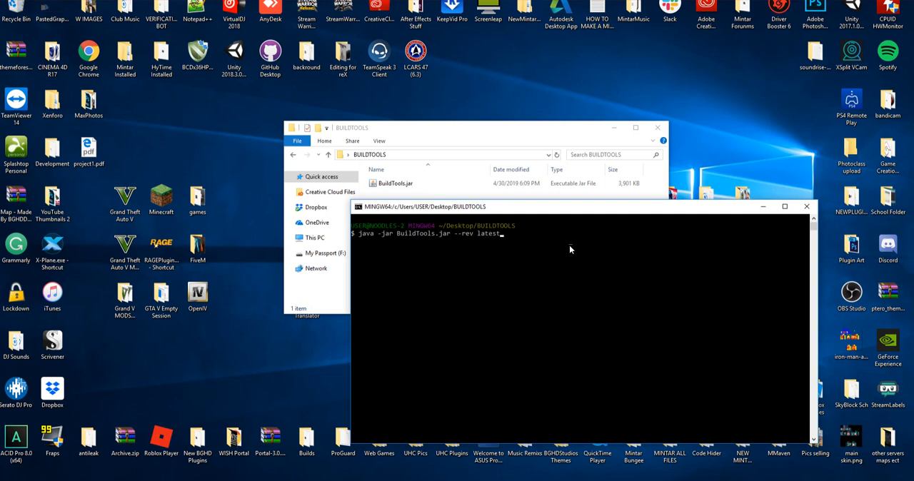
Run the BuildTools command so it clones Bukkit, CraftBukkit and Spigot
key("enter")
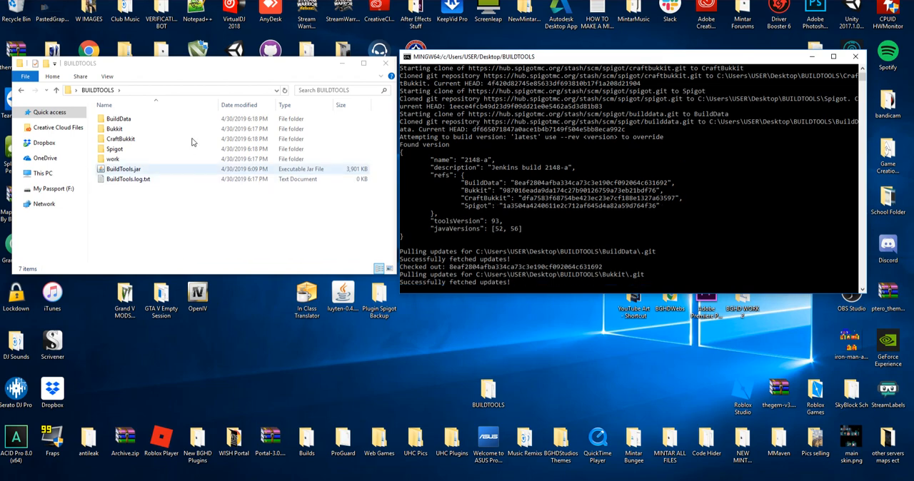
Browse into the CraftBukkit folder and down to its java source folder
double_click(114, 148)
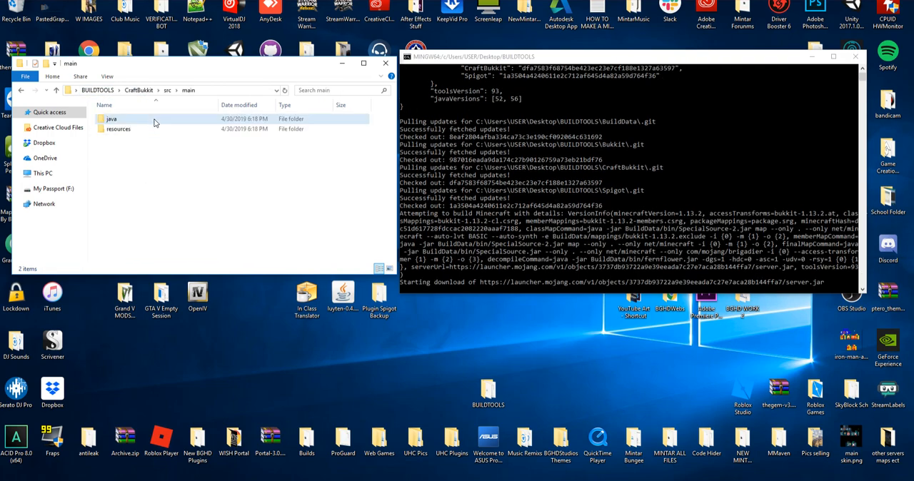
double_click(111, 119)
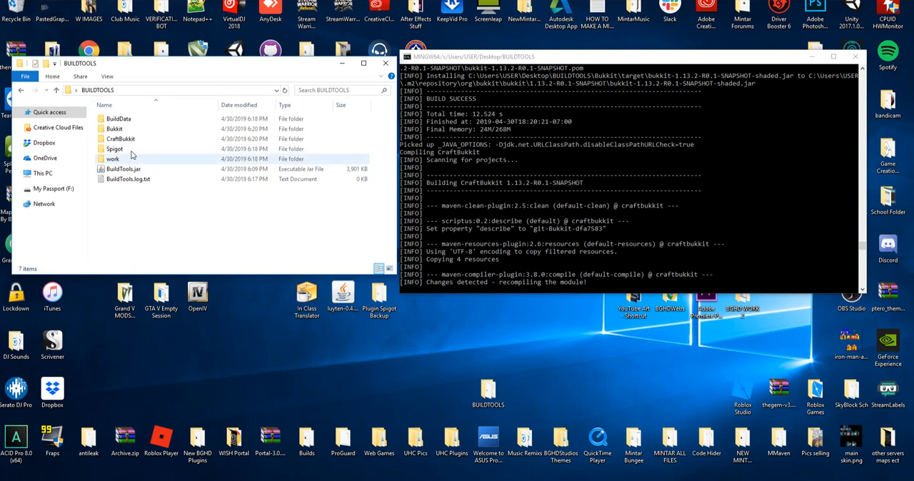
Click in File Explorer while CraftBukkit and Spigot finish compiling
left_click(115, 149)
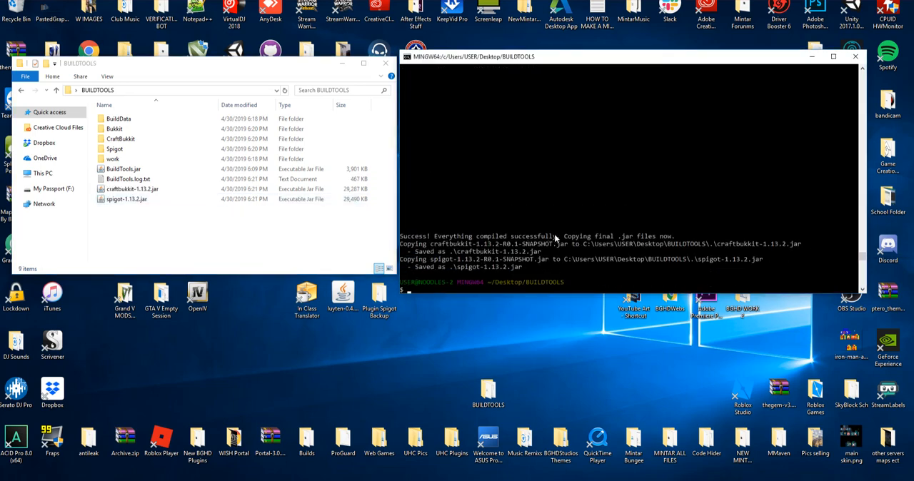
mouse_move(504, 153)
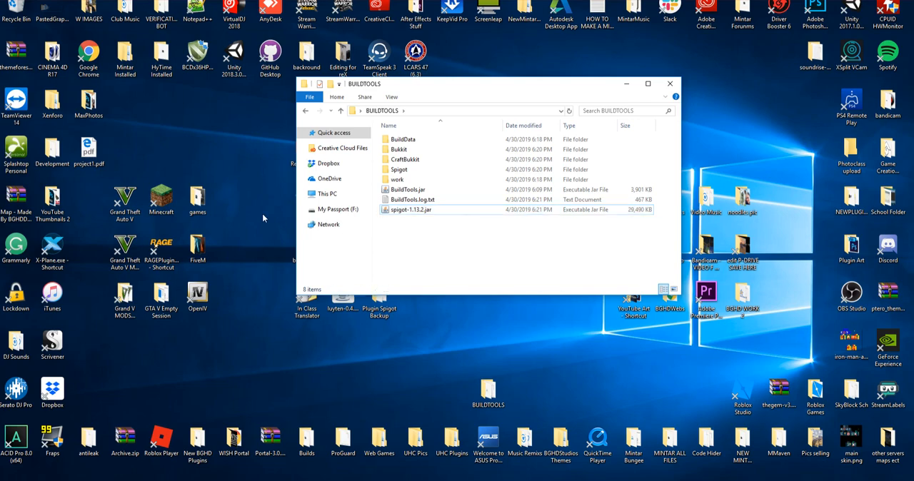
Select the built spigot-1.13.2.jar (about 28.7 MB) in BUILDTOOLS
left_click(414, 209)
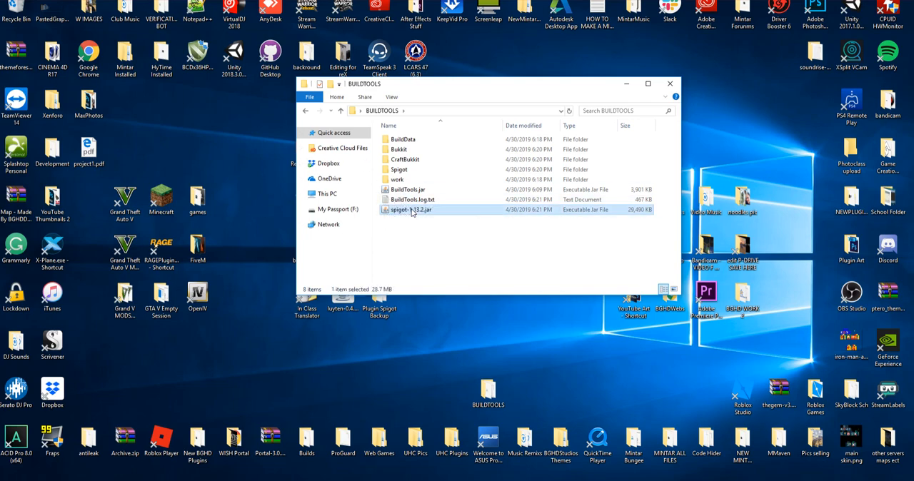